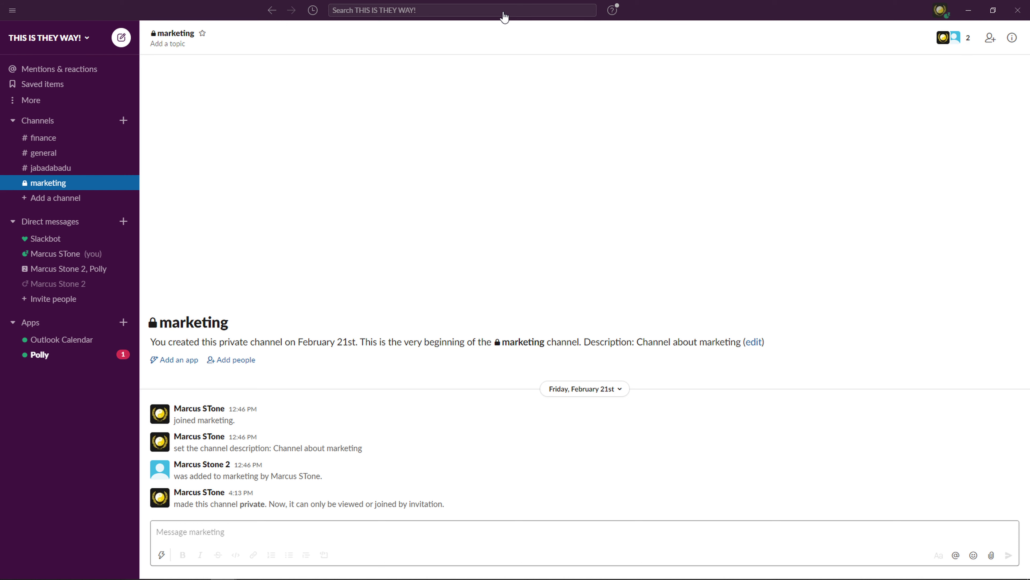
# Show your own profile for the marketing workspace account from the avatar menu.
pyautogui.click(941, 10)
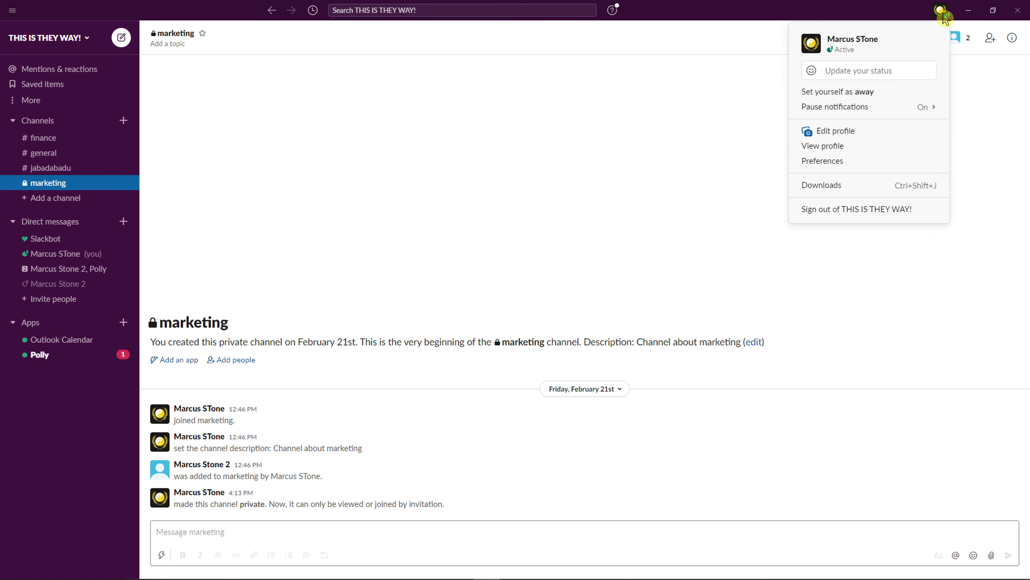
pyautogui.moveTo(826, 164)
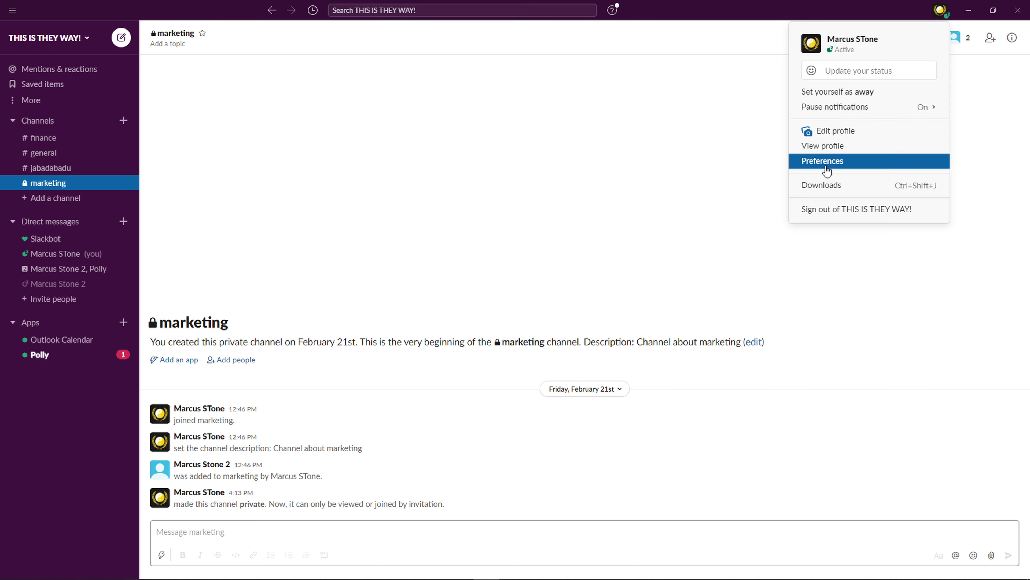
pyautogui.click(822, 146)
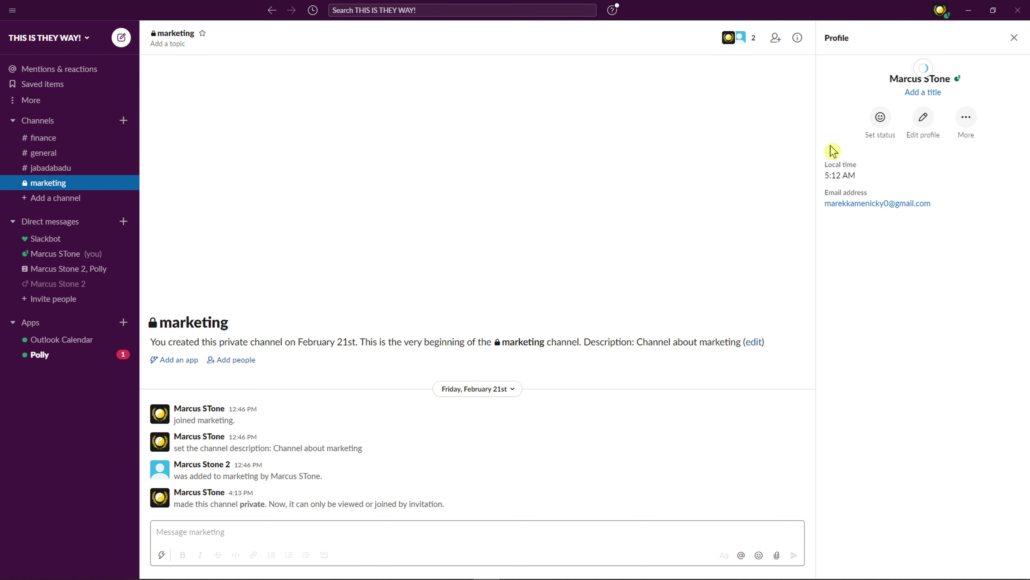
# Start editing the profile, then dismiss the Edit your profile dialog without saving.
pyautogui.click(923, 117)
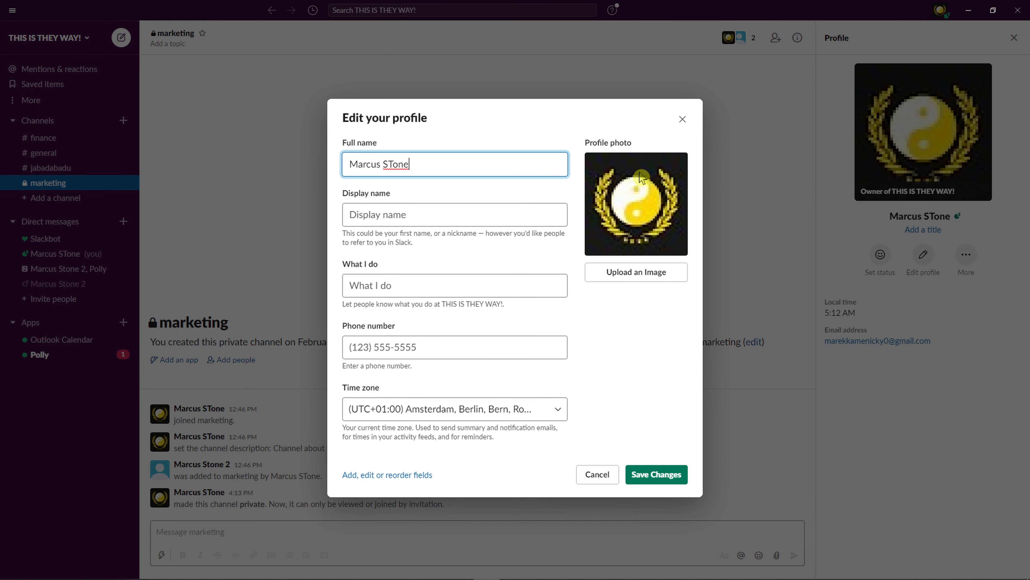
pyautogui.moveTo(496, 269)
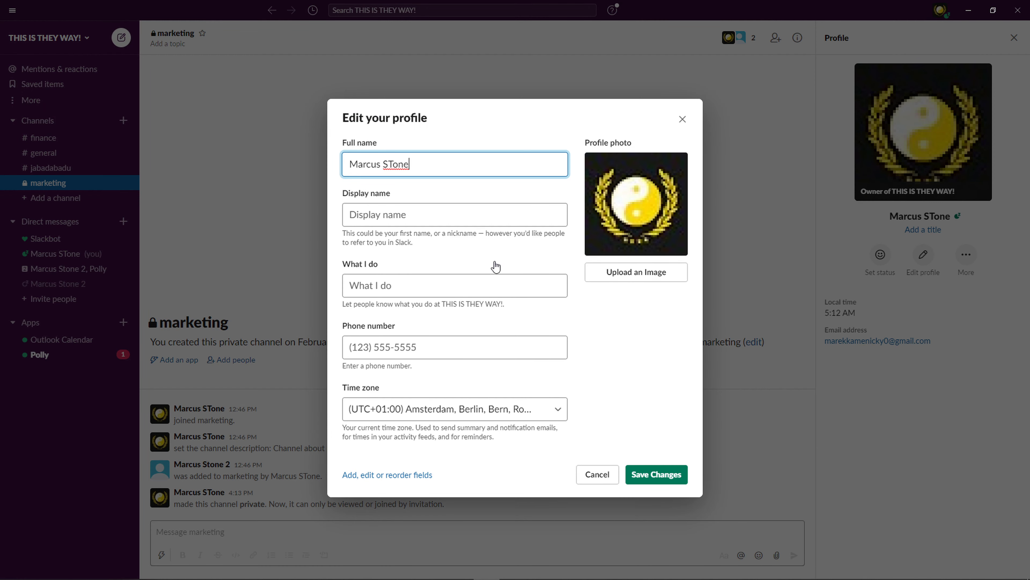
pyautogui.moveTo(682, 119)
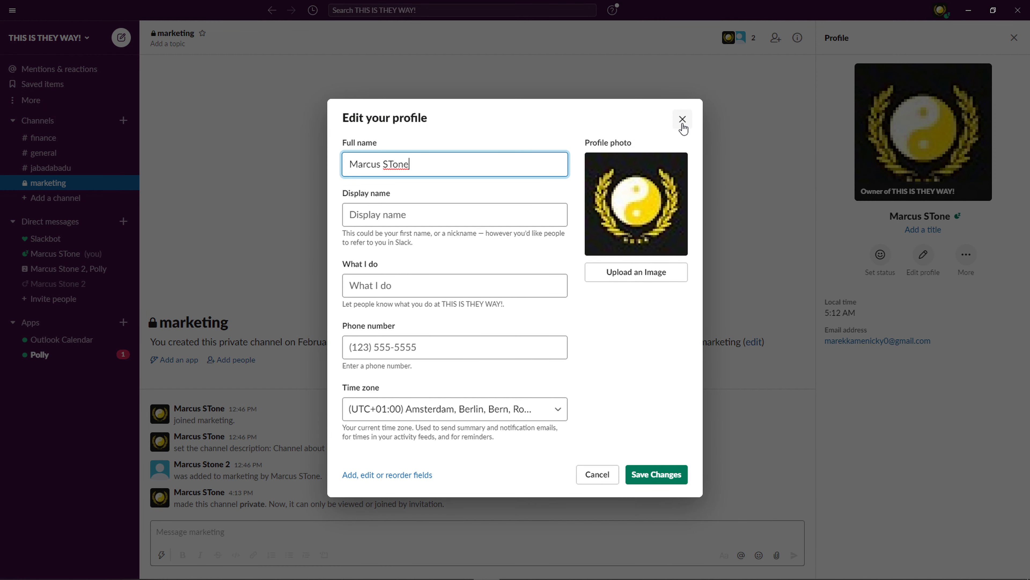
pyautogui.click(683, 119)
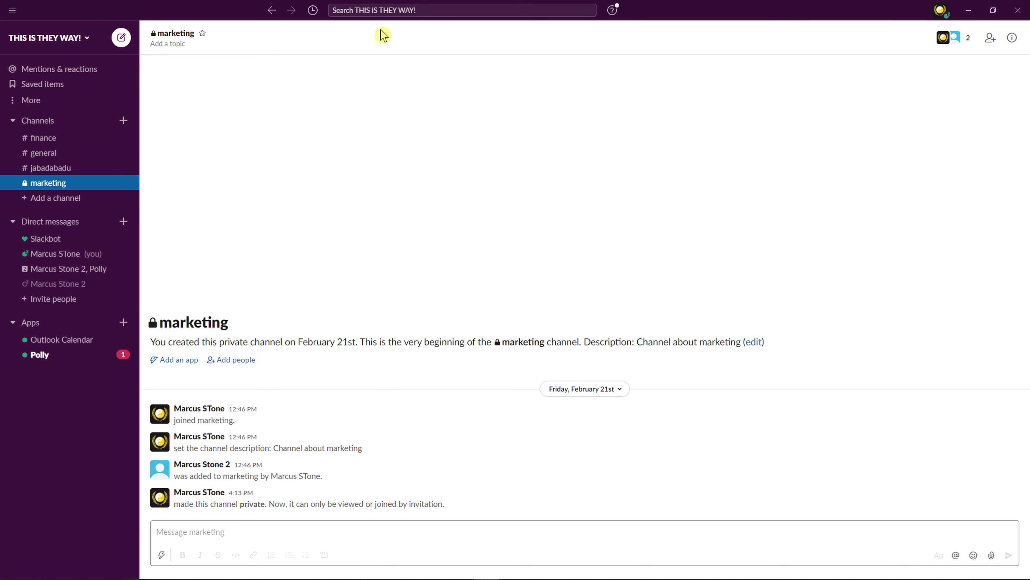
pyautogui.click(941, 10)
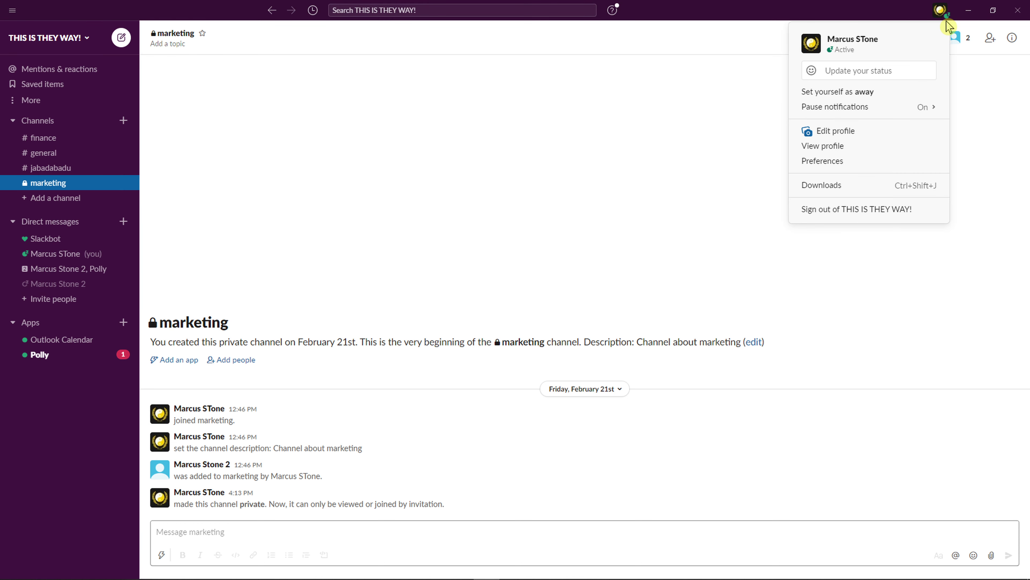
pyautogui.moveTo(824, 108)
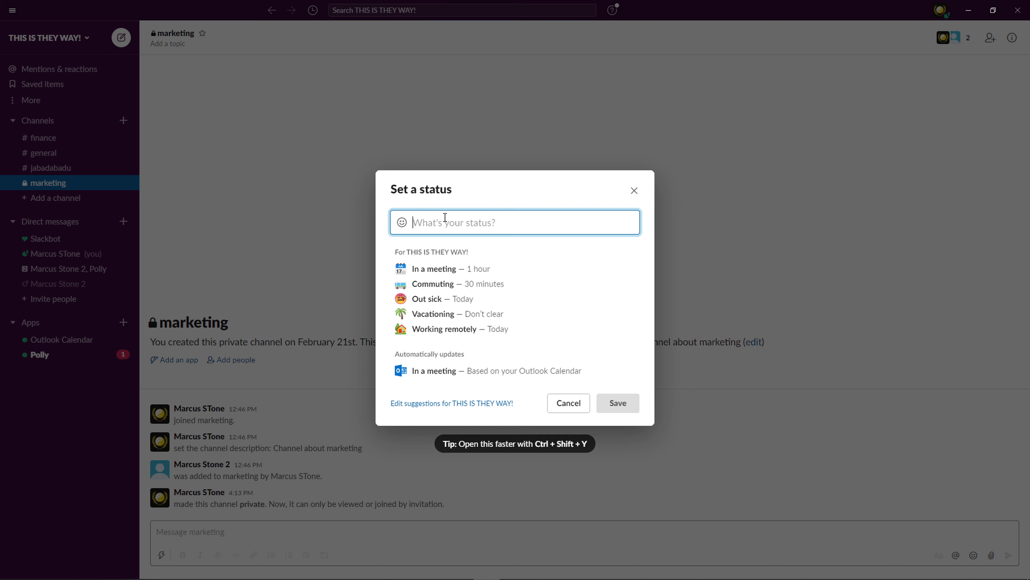
pyautogui.click(402, 223)
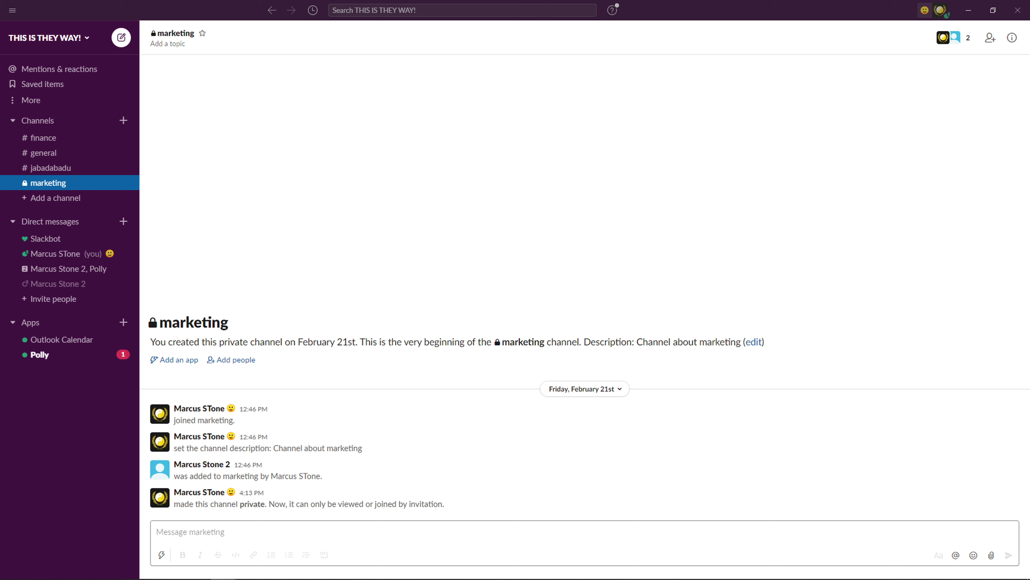
pyautogui.moveTo(56, 219)
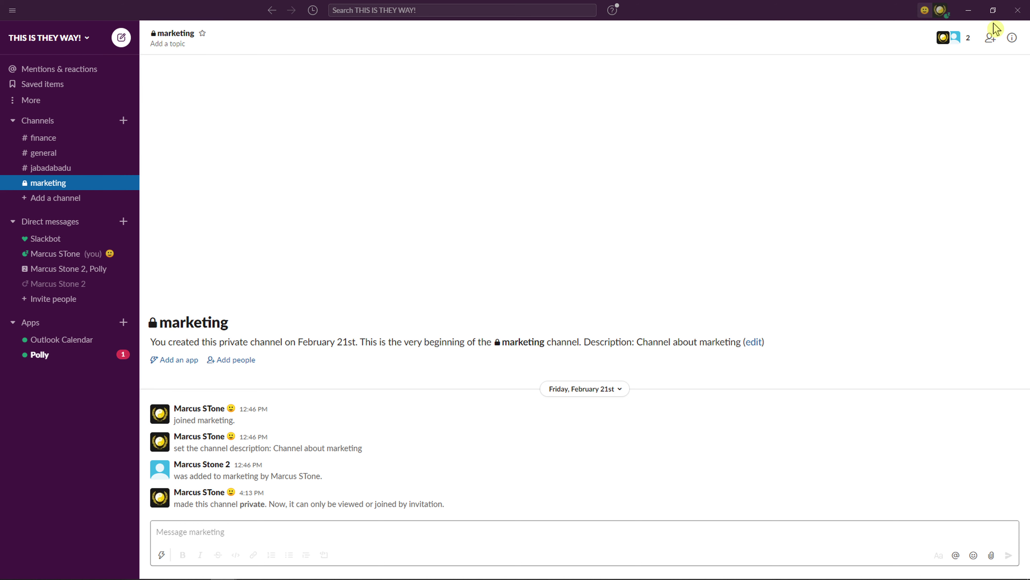
pyautogui.moveTo(940, 11)
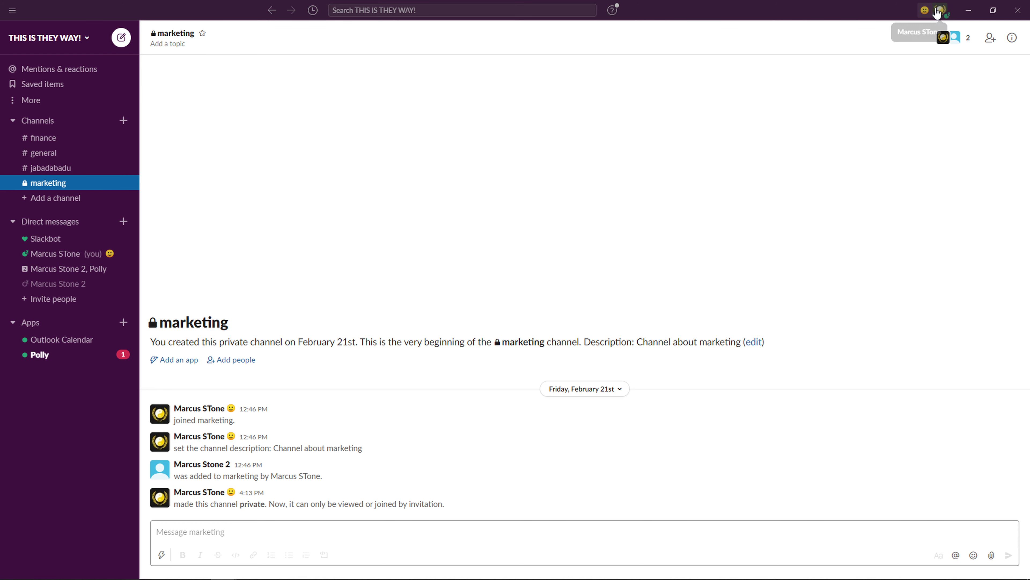
# Reopen the account menu to confirm the smiley status is now current.
pyautogui.click(940, 9)
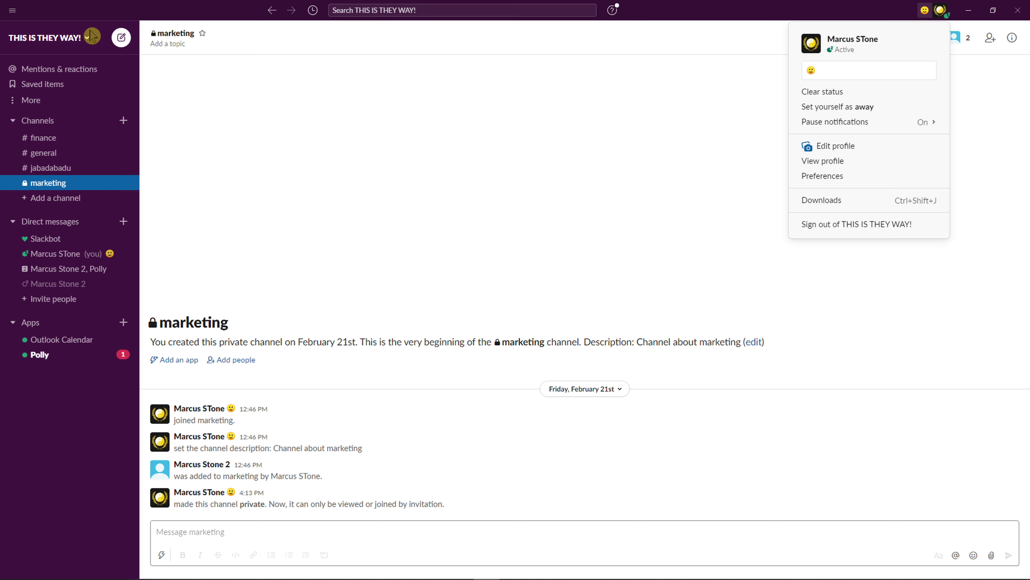
pyautogui.moveTo(912, 63)
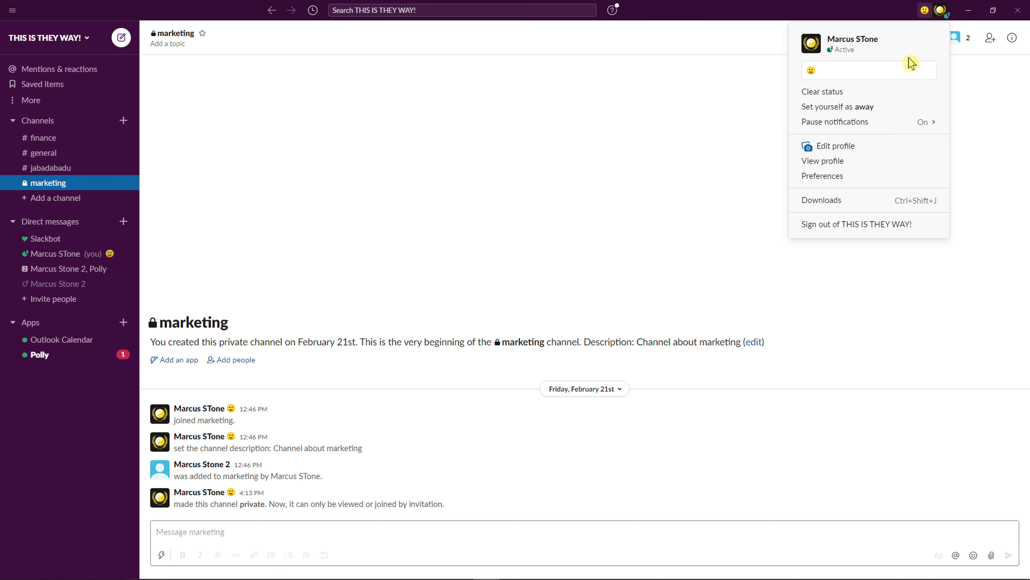